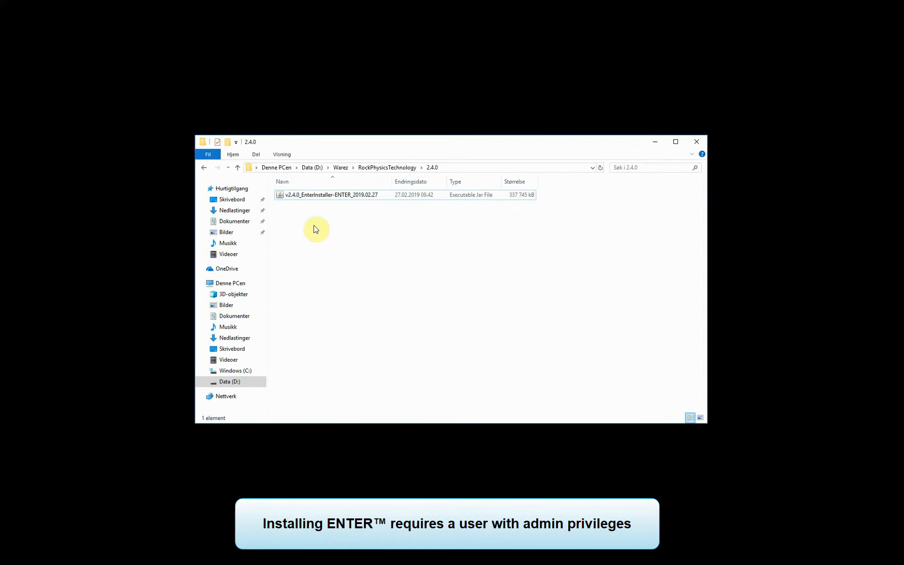
# Step: Run the v2.4.0_EnterInstaller-ENTER_2019.02.27 file and grant administrator permission in the UAC prompt
pyautogui.click(328, 194)
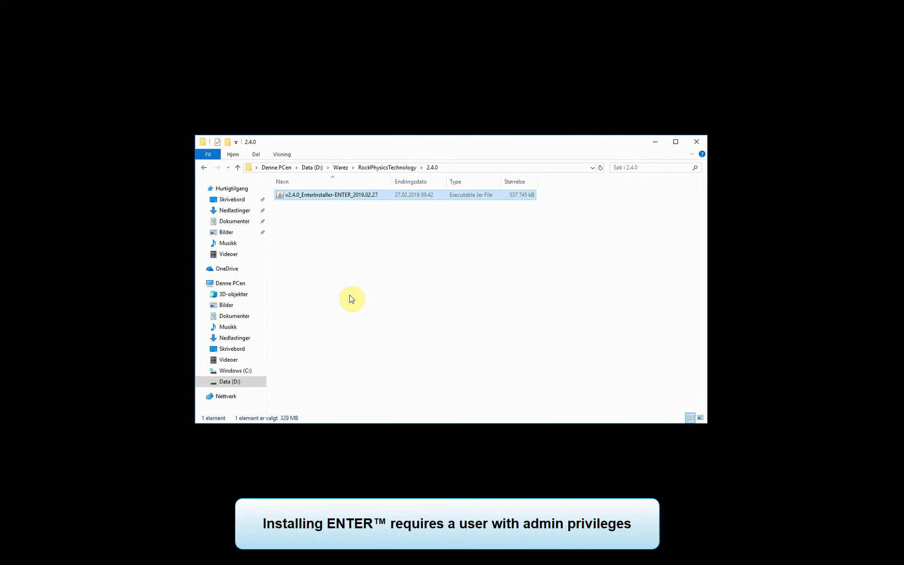
pyautogui.doubleClick(328, 194)
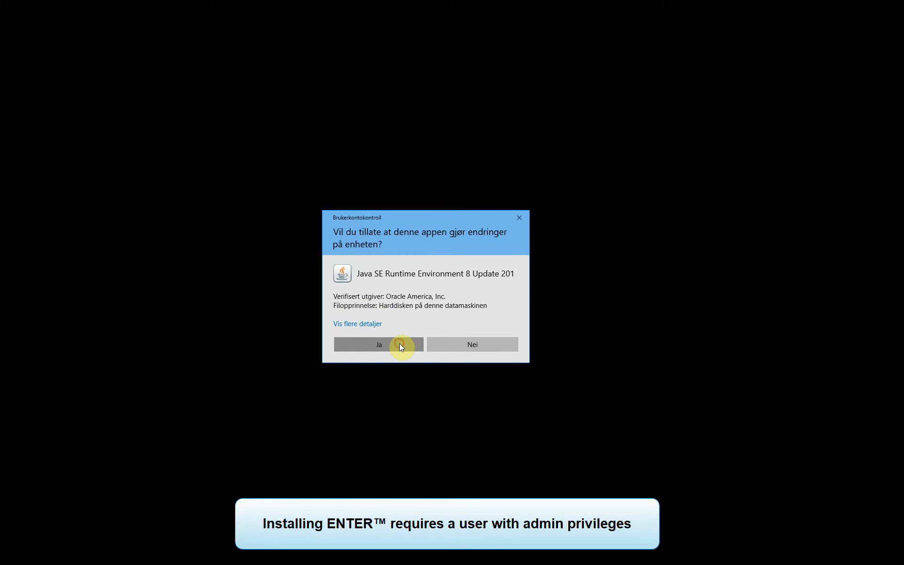
pyautogui.click(379, 345)
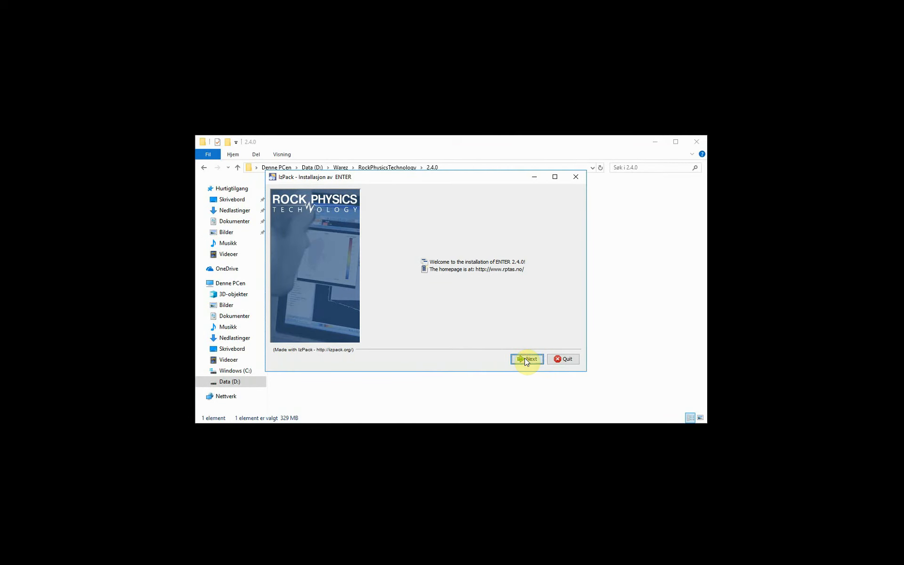
# Step: Accept the licence and set the install folder to D:\PRG\RockPhysicsTechnology\ENTER\v2.4.0
pyautogui.click(527, 359)
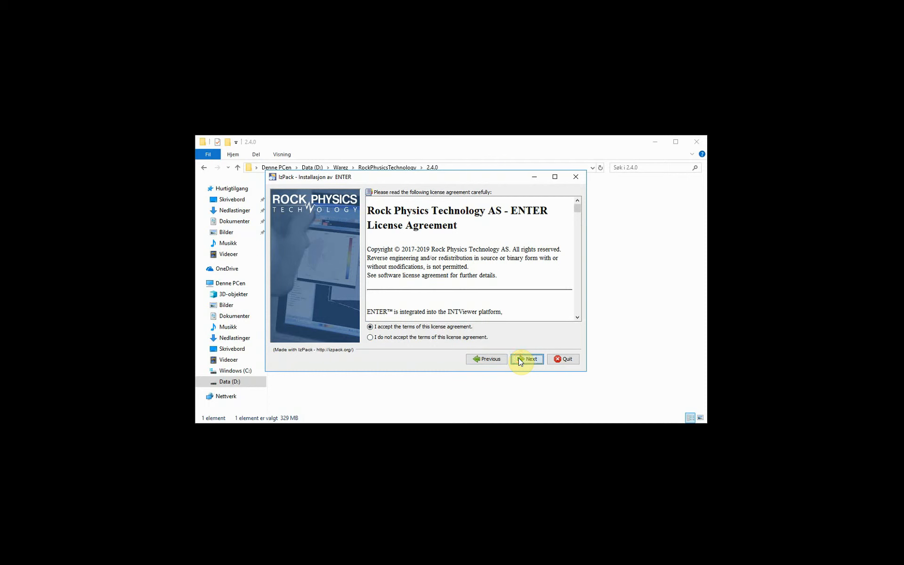
pyautogui.click(526, 358)
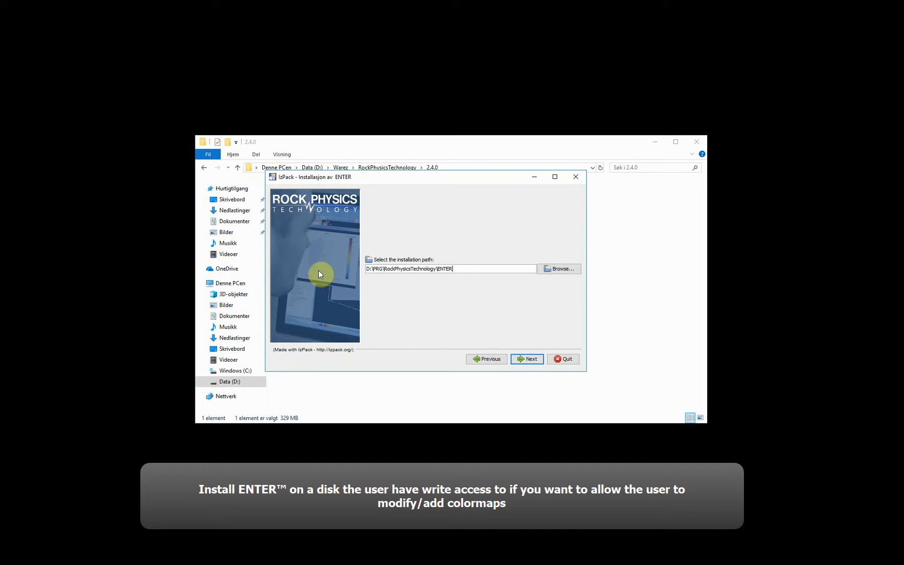
pyautogui.write('\\v2.4.0')
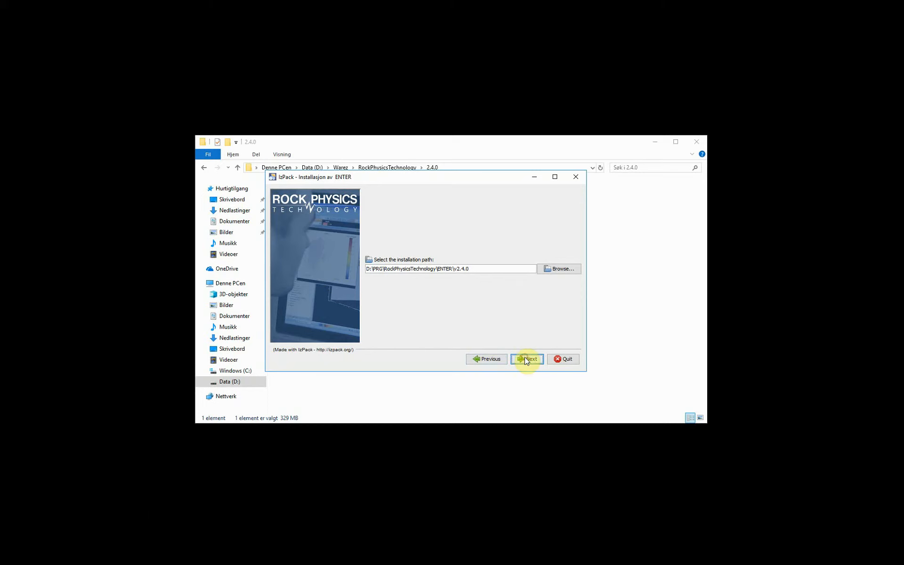
pyautogui.click(527, 359)
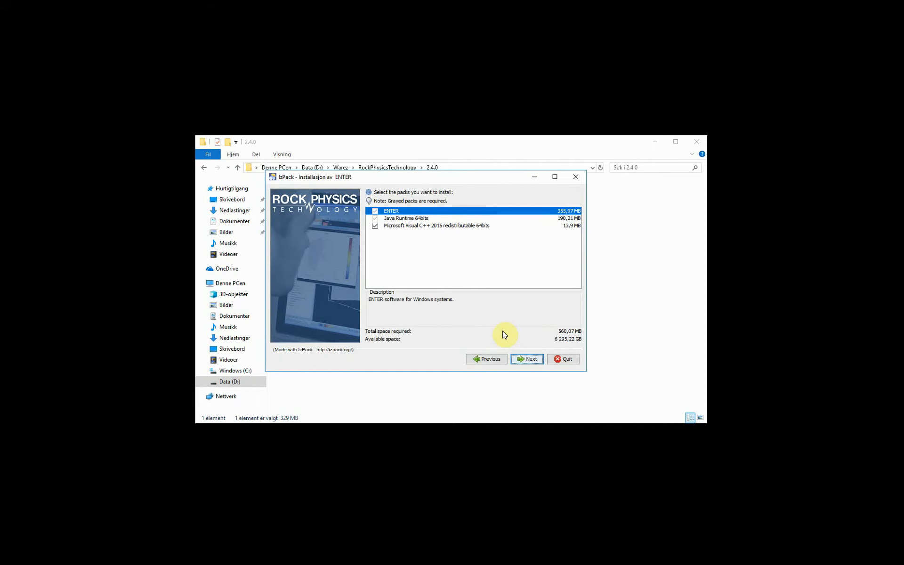
pyautogui.moveTo(401, 235)
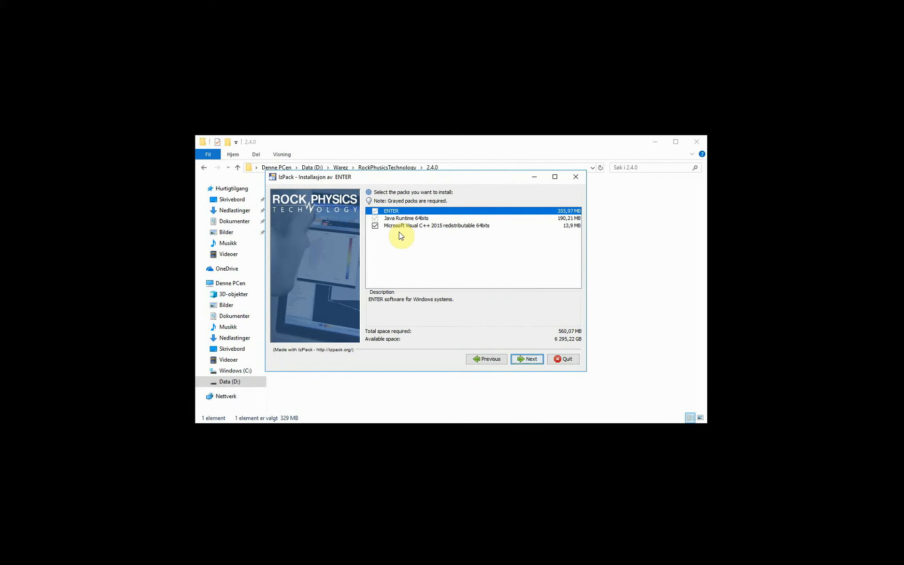
pyautogui.moveTo(521, 346)
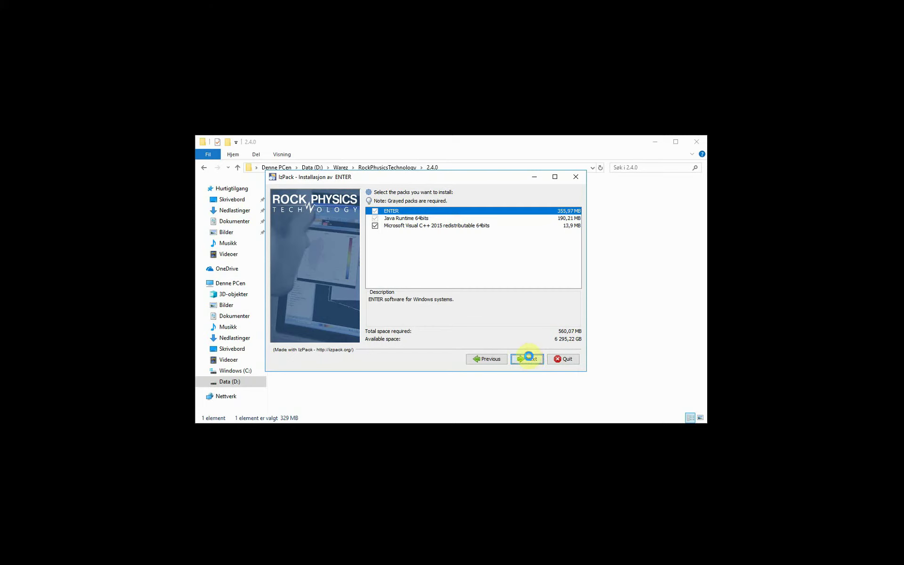
# Step: Install the three packs, repairing the Visual C++ 2015 runtime and dismissing its follow-up setup messages
pyautogui.click(526, 358)
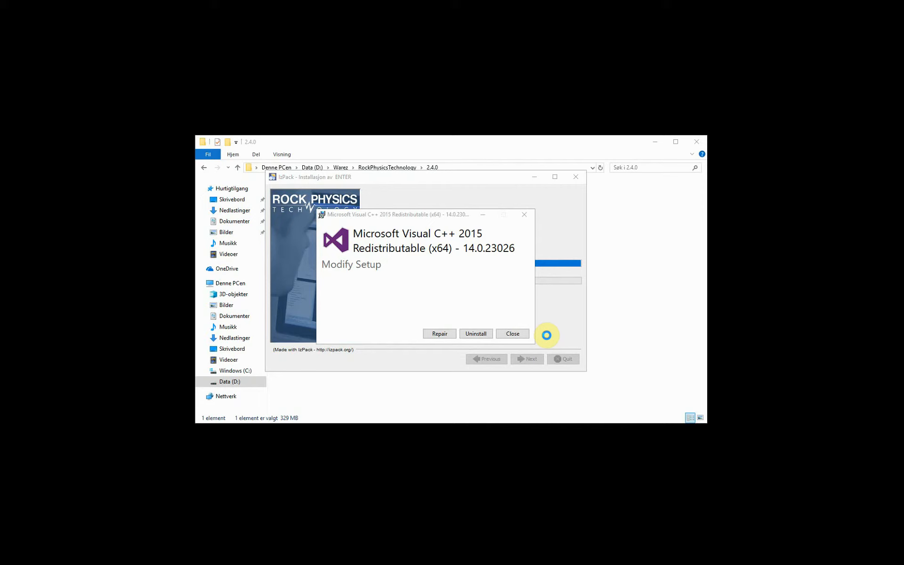
pyautogui.moveTo(474, 333)
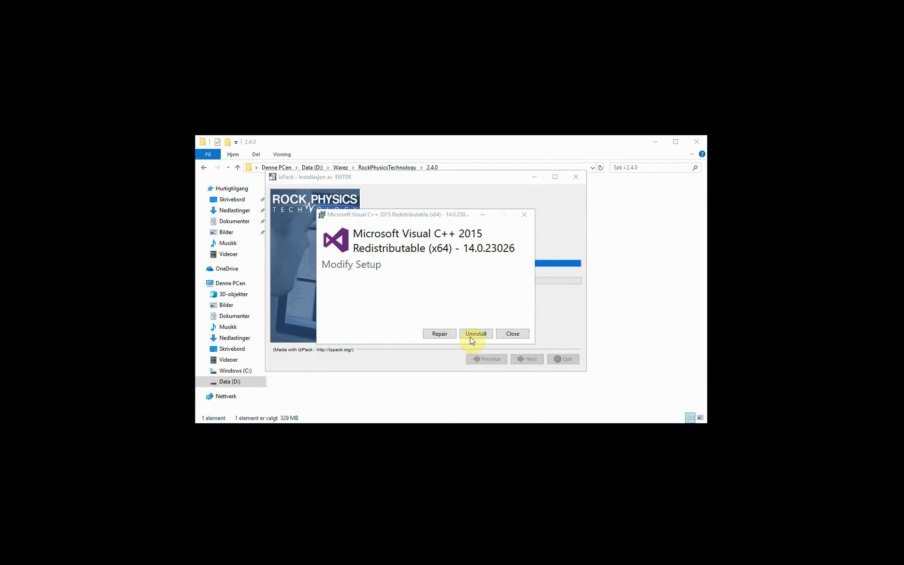
pyautogui.click(475, 333)
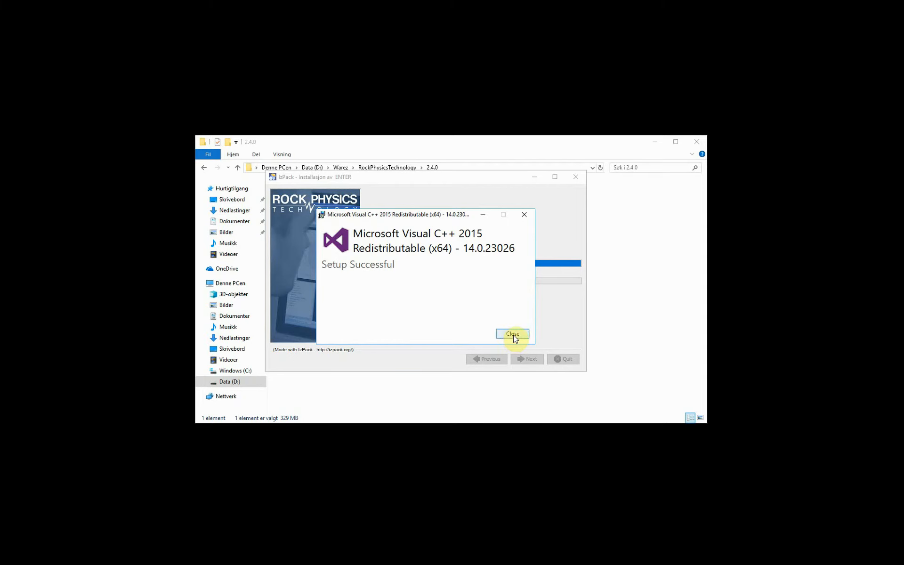
pyautogui.click(512, 333)
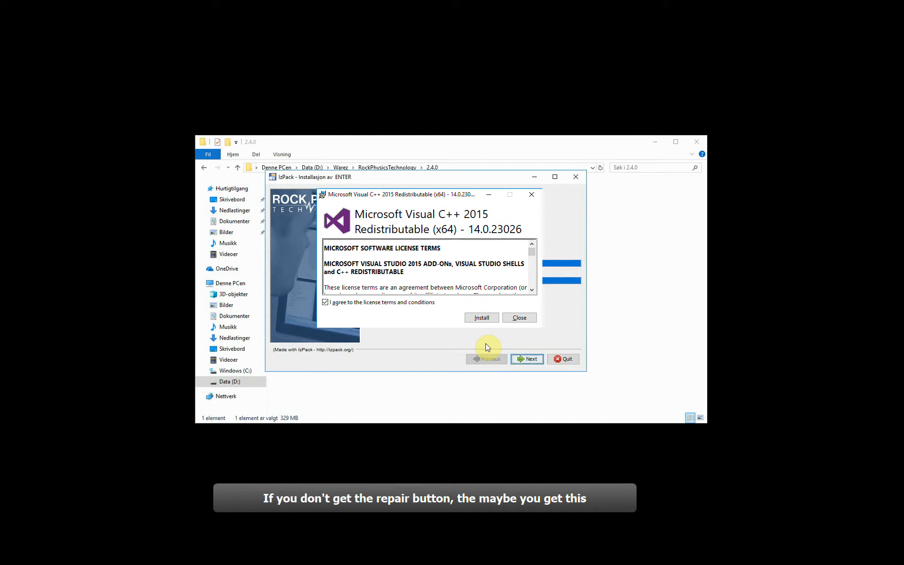
pyautogui.click(482, 318)
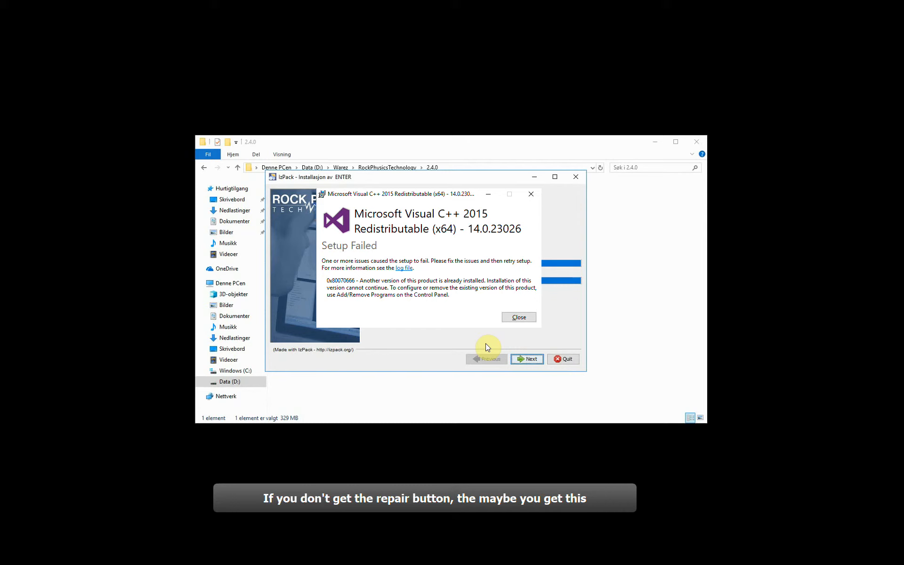
pyautogui.click(517, 317)
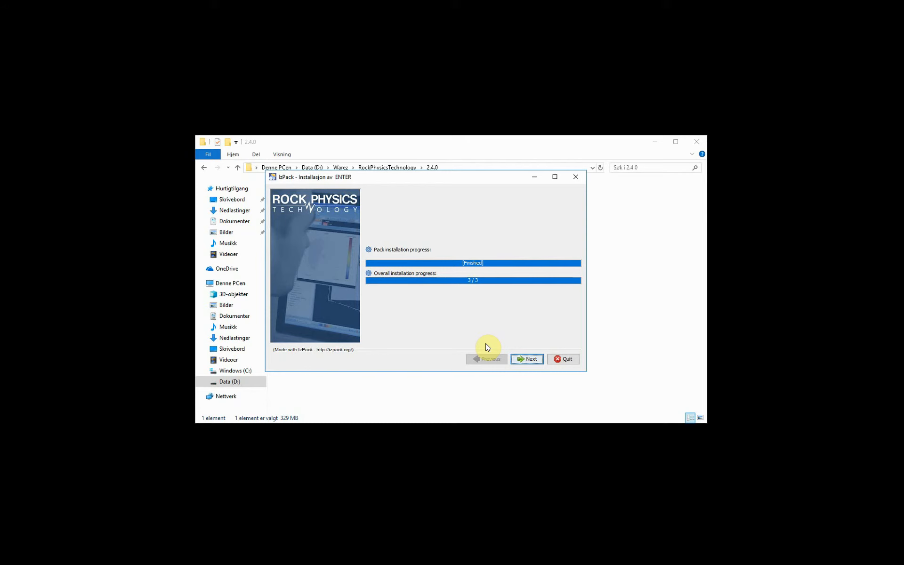
# Step: Keep the default Start-menu shortcuts for all users and finish the ENTER installer with Done
pyautogui.click(526, 359)
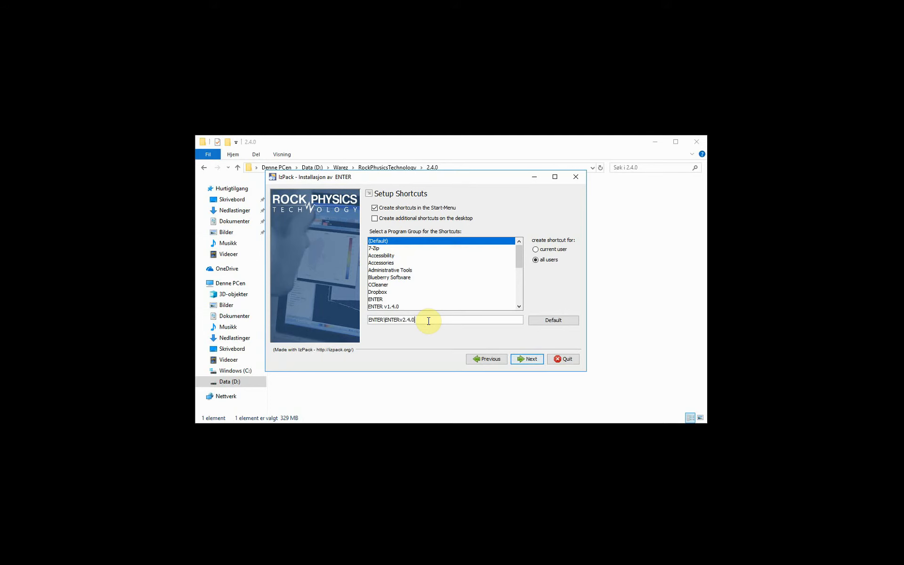
pyautogui.click(529, 358)
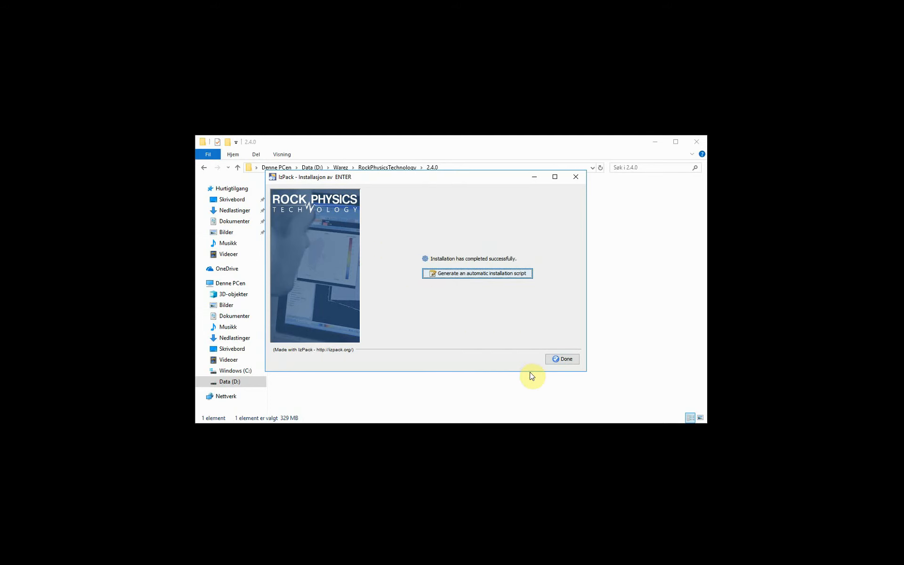
pyautogui.moveTo(508, 374)
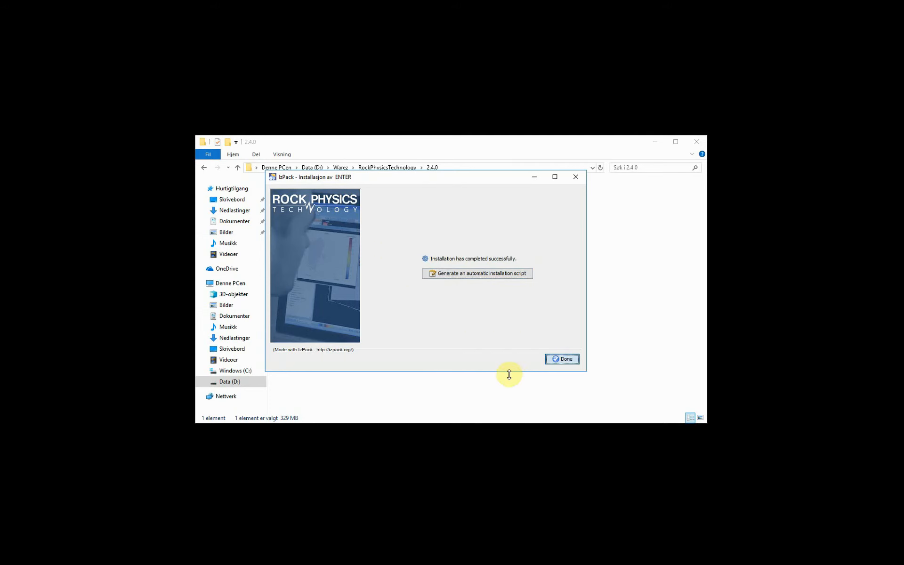
pyautogui.click(561, 359)
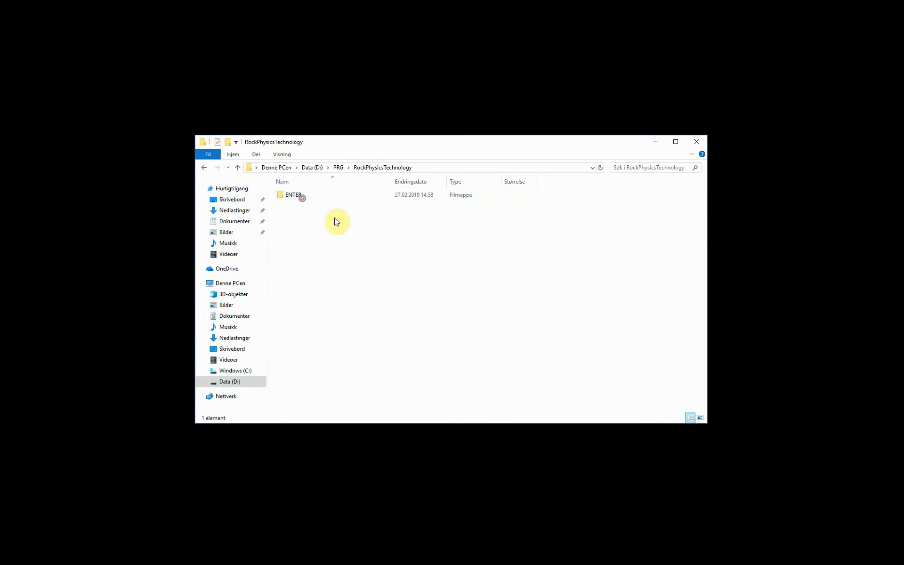
# Step: Run the Enter batch file in ENTER\v2.4.0\ENTER and acknowledge the 'Unable to initialize the ENTER API' error
pyautogui.doubleClick(293, 194)
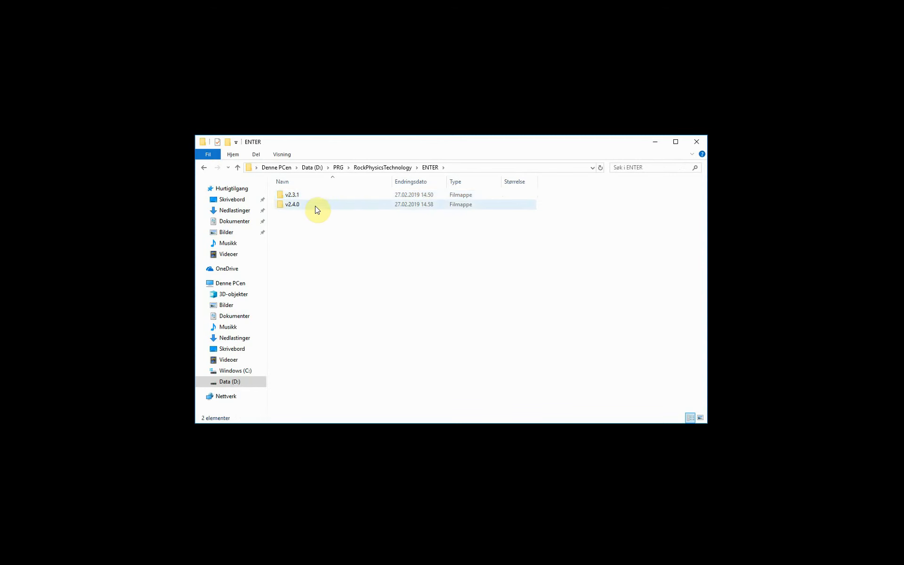
pyautogui.doubleClick(292, 204)
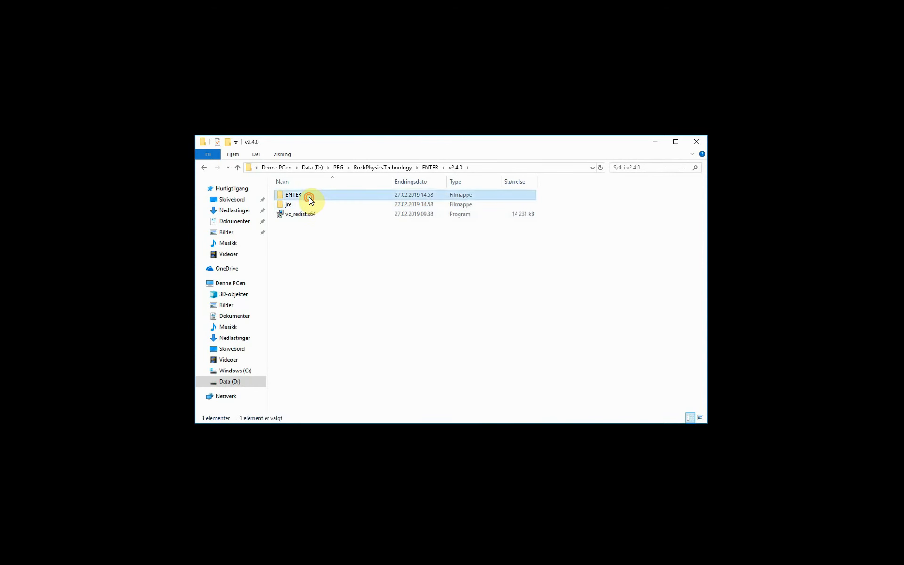
pyautogui.doubleClick(293, 194)
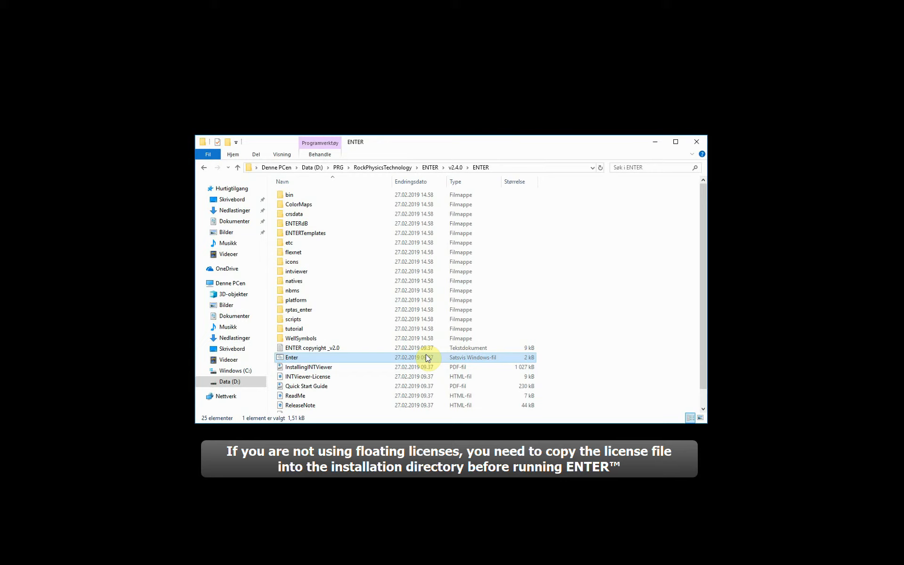
pyautogui.doubleClick(291, 358)
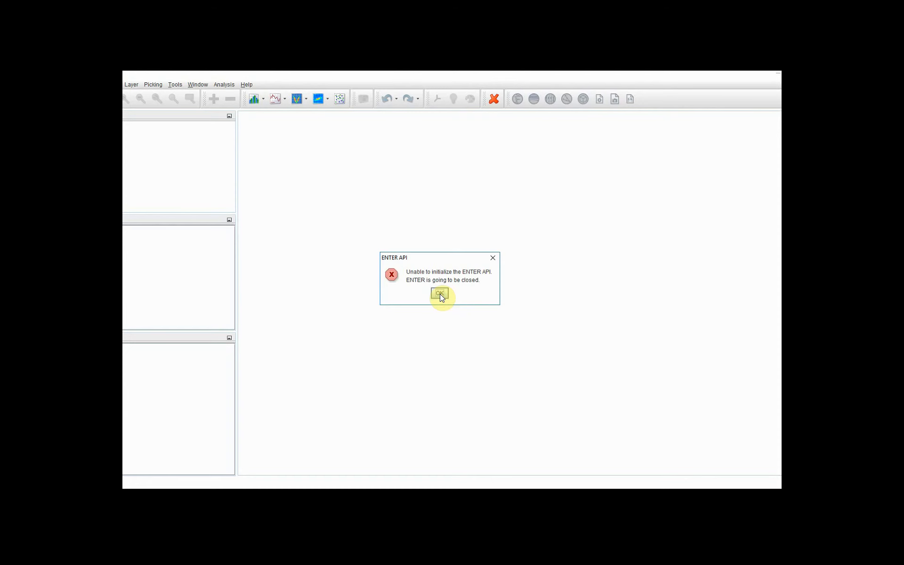
pyautogui.click(440, 294)
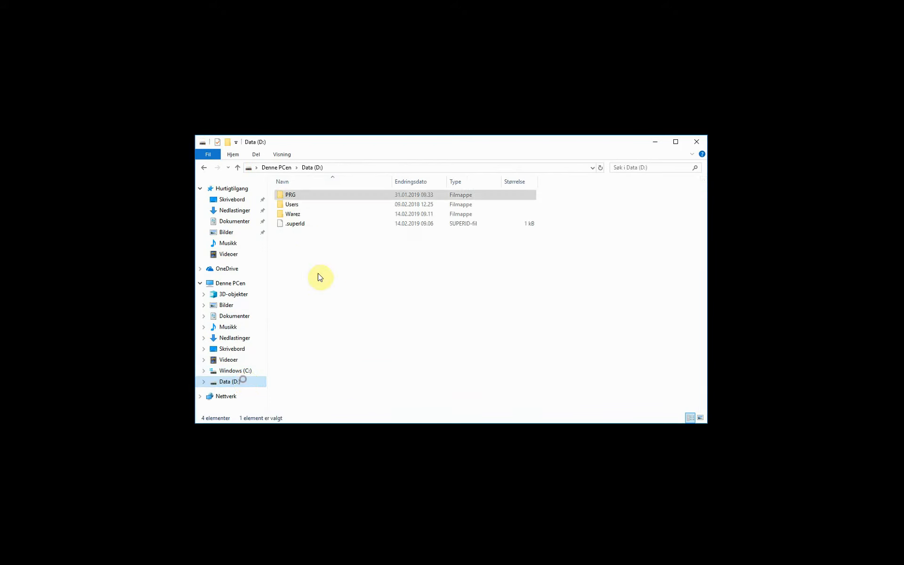
# Step: Run MCR_R2017b_win64_installer from D:\Warez and let the self-extractor unpack it
pyautogui.doubleClick(293, 214)
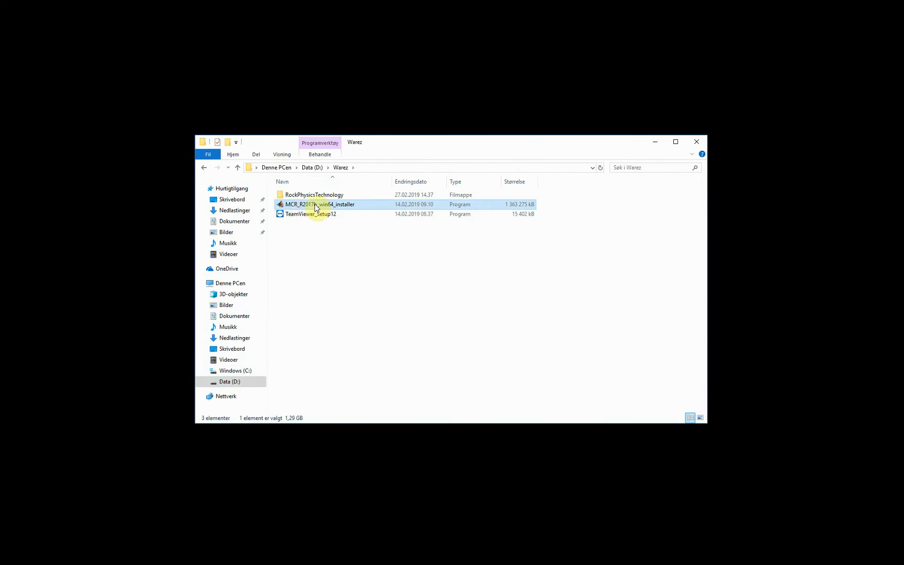
pyautogui.moveTo(314, 206)
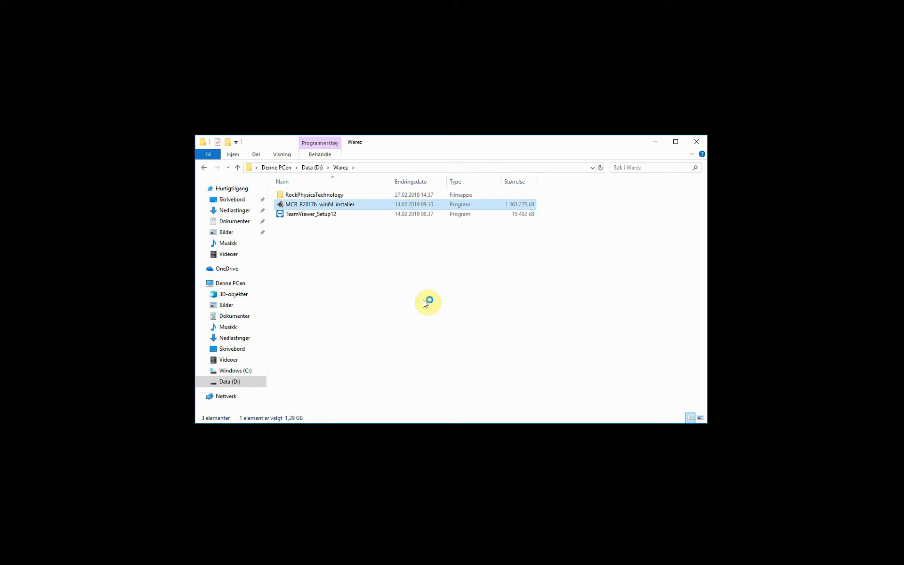
pyautogui.doubleClick(320, 204)
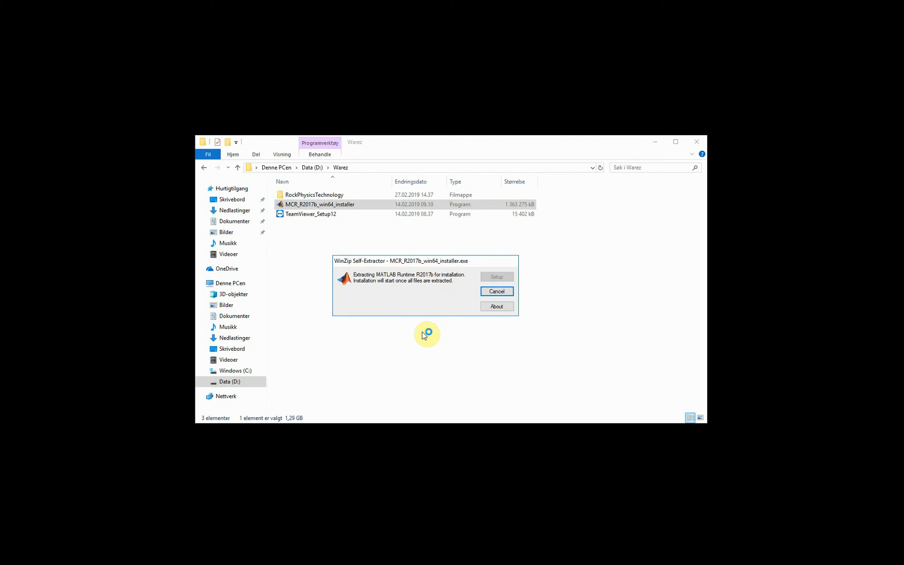
pyautogui.moveTo(421, 330)
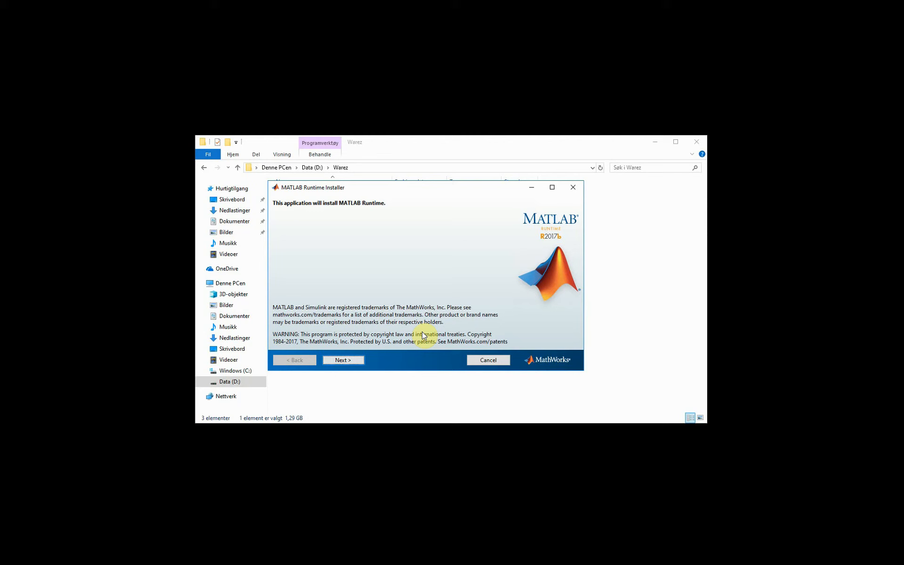
# Step: Accept the licence and install MATLAB Runtime 9.3 to the default C:\Program Files\MATLAB\MATLAB Runtime\v93 folder, then finish
pyautogui.click(343, 359)
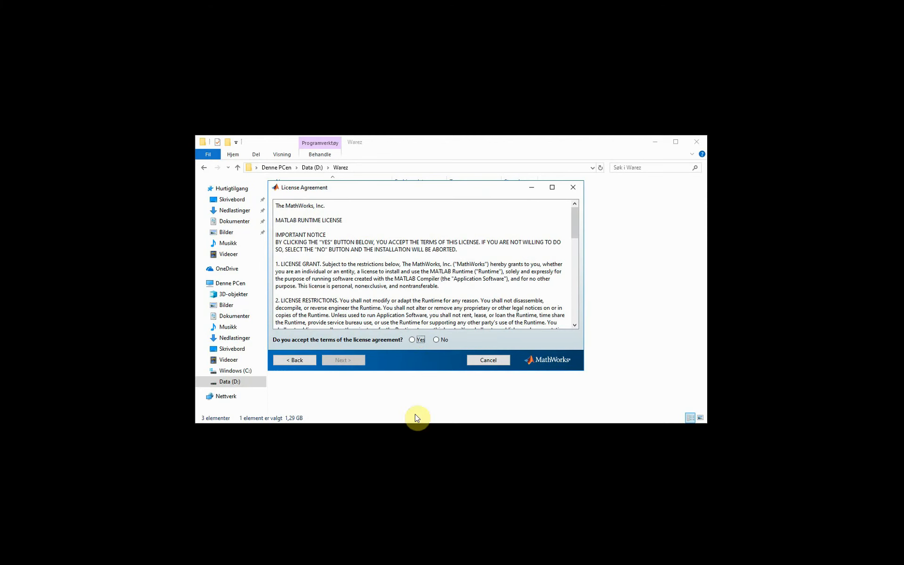
pyautogui.click(342, 360)
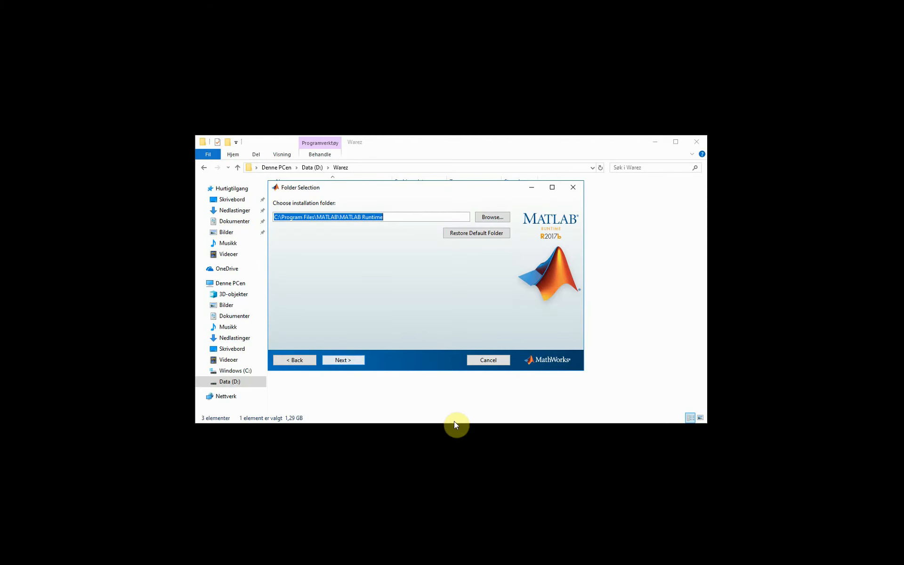
pyautogui.moveTo(359, 244)
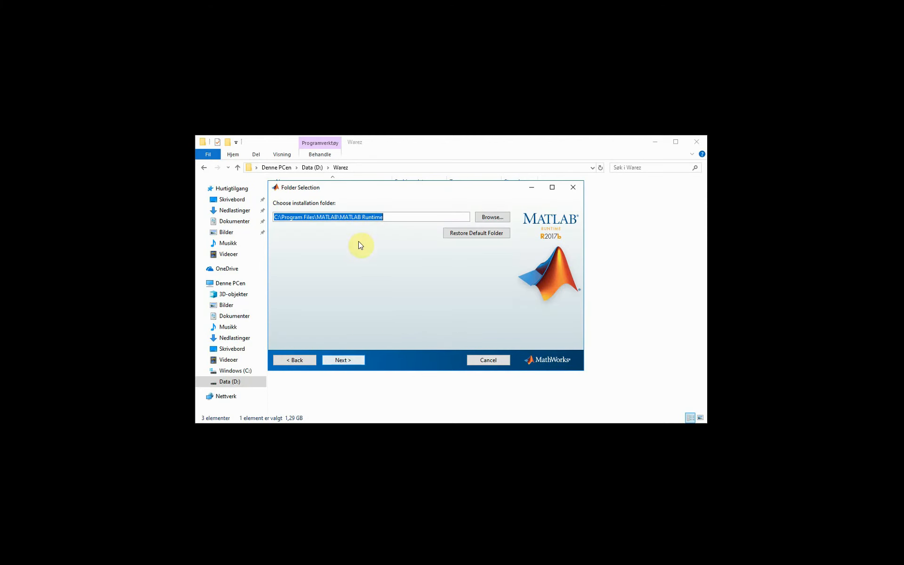
pyautogui.click(343, 360)
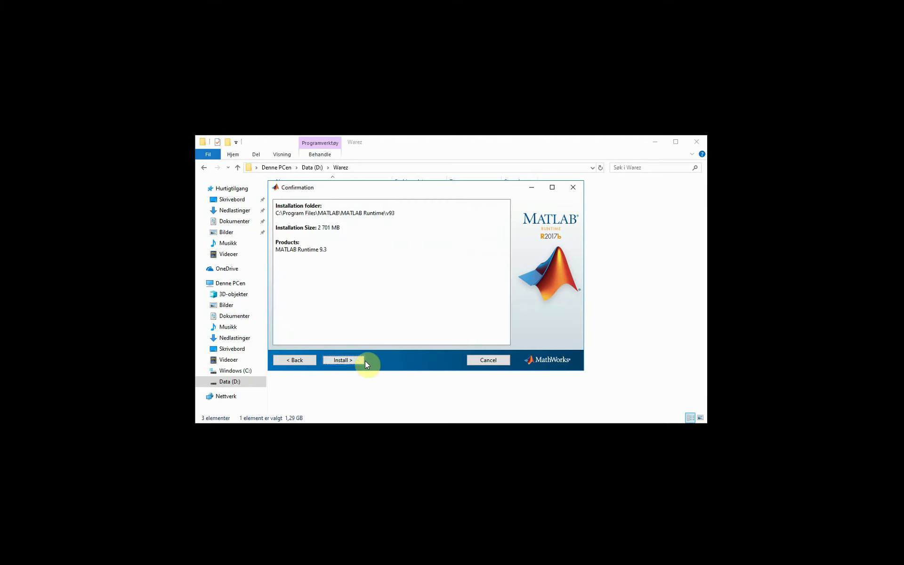
pyautogui.click(342, 360)
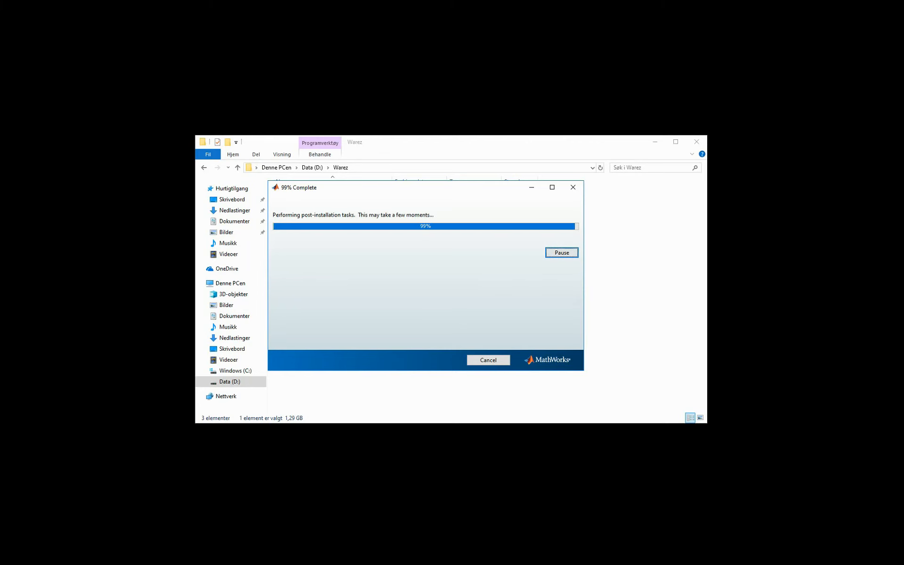
pyautogui.moveTo(400, 316)
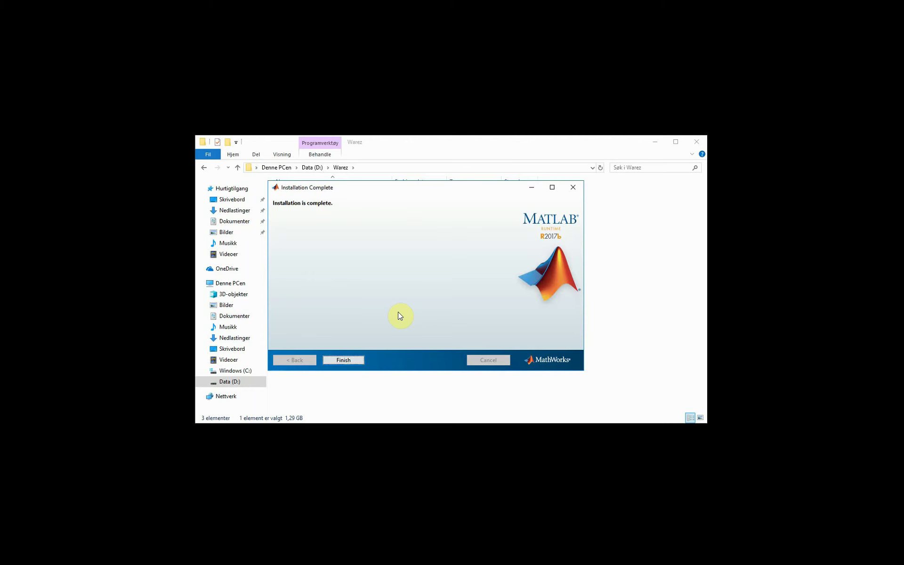
pyautogui.click(343, 360)
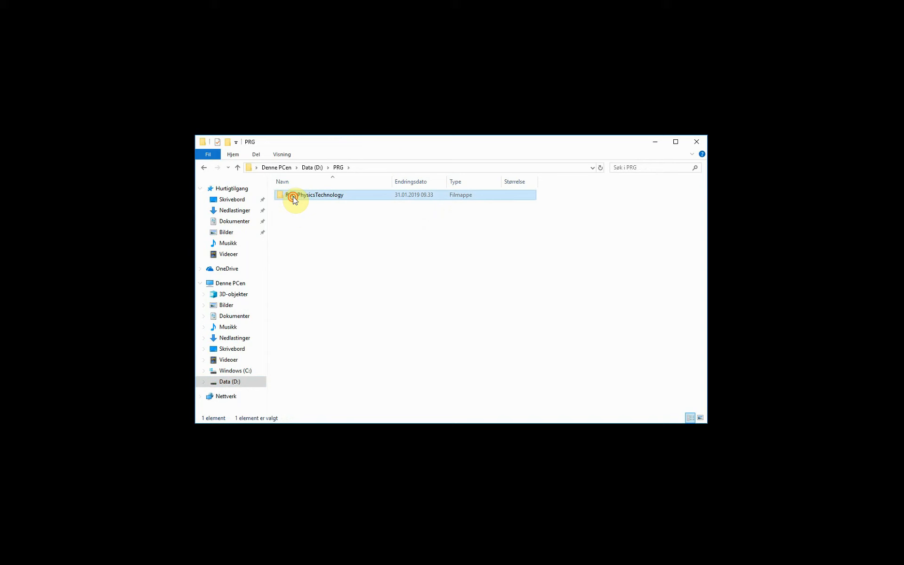
# Step: Relaunch the Enter batch file from D:\PRG\RockPhysicsTechnology\ENTER\v2.4.0\ENTER so its splash screen loads
pyautogui.doubleClick(315, 195)
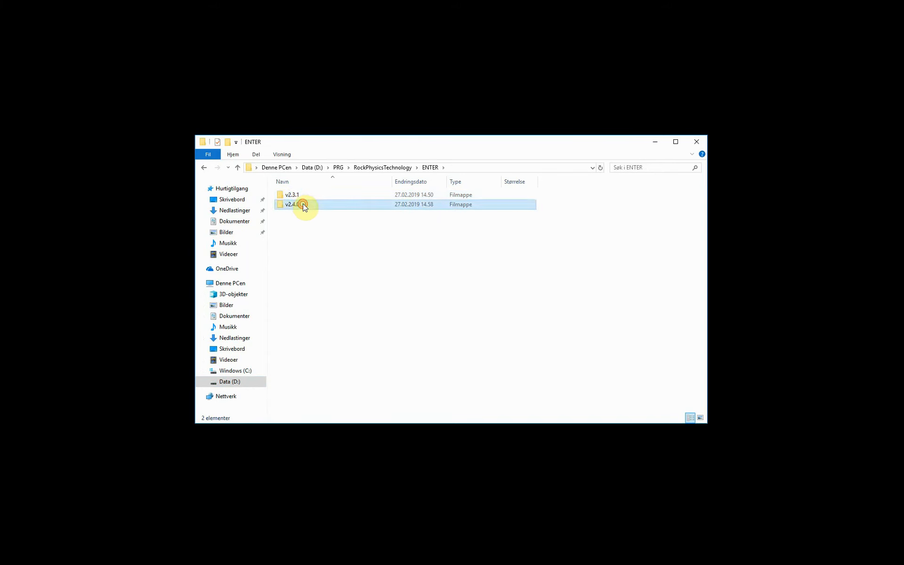
pyautogui.doubleClick(291, 204)
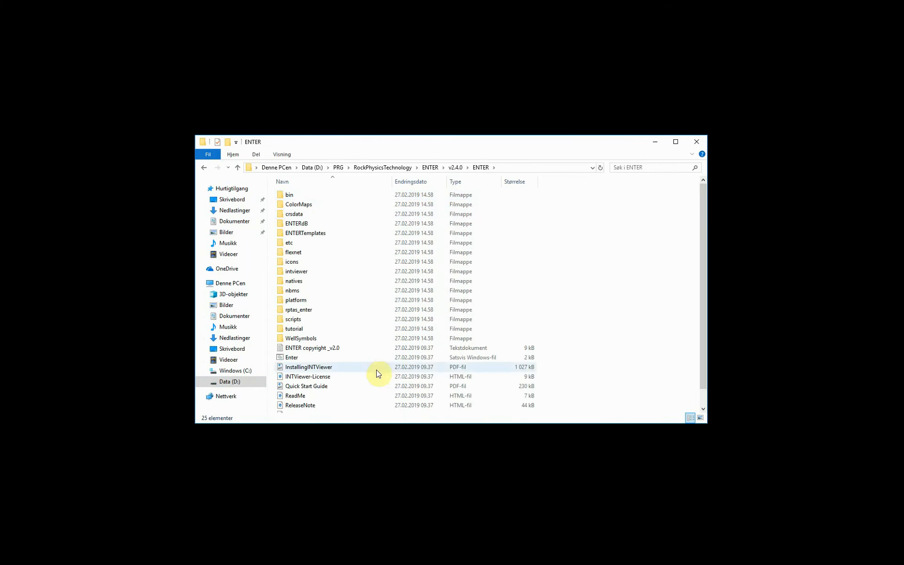
pyautogui.click(292, 357)
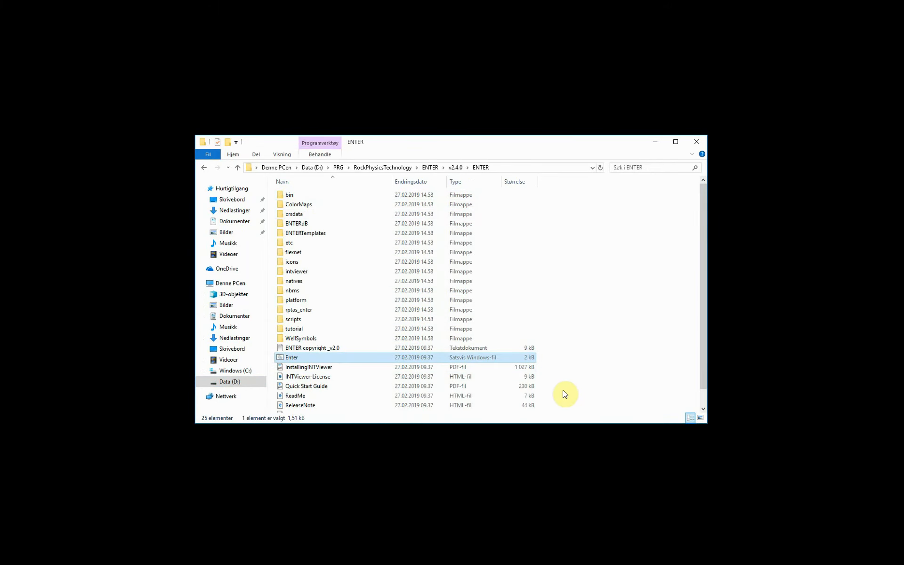
pyautogui.doubleClick(292, 357)
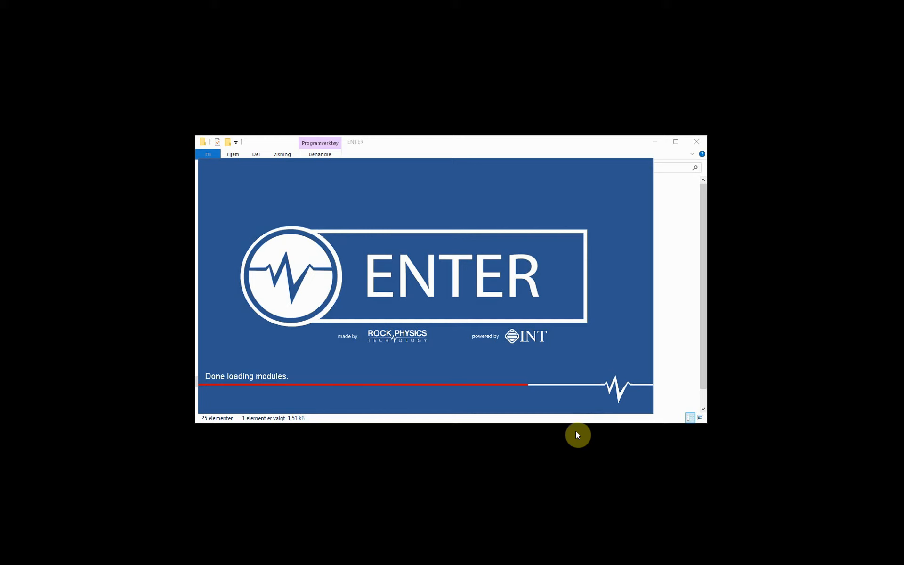
pyautogui.moveTo(574, 436)
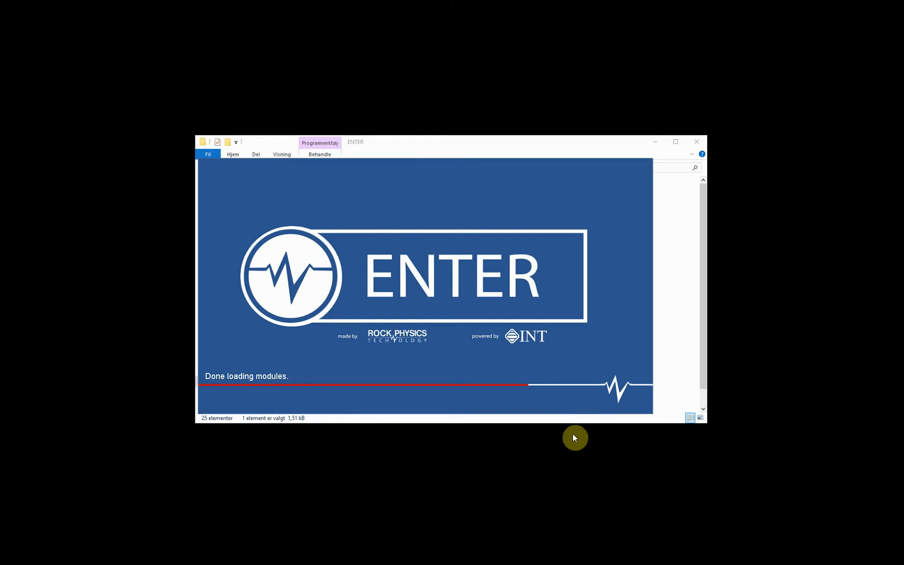
pyautogui.moveTo(577, 436)
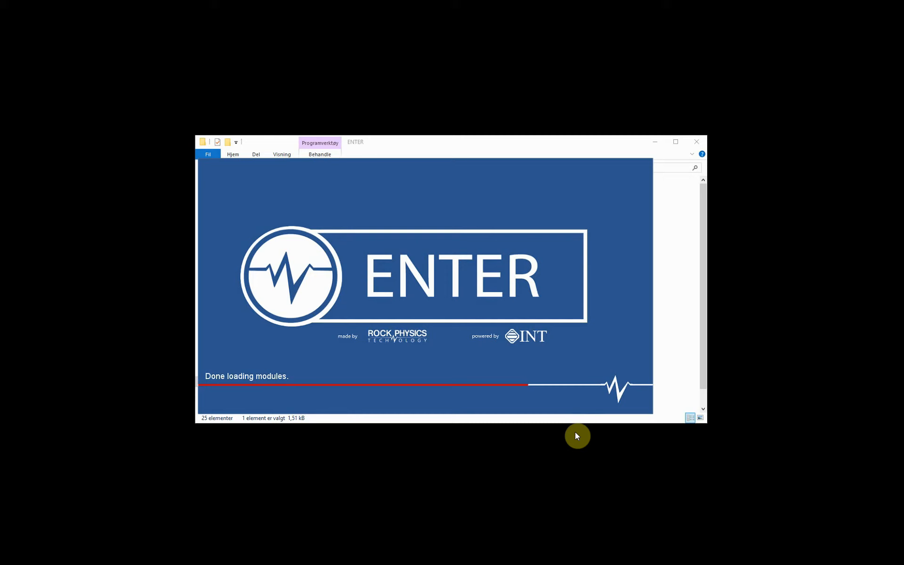
pyautogui.moveTo(255, 363)
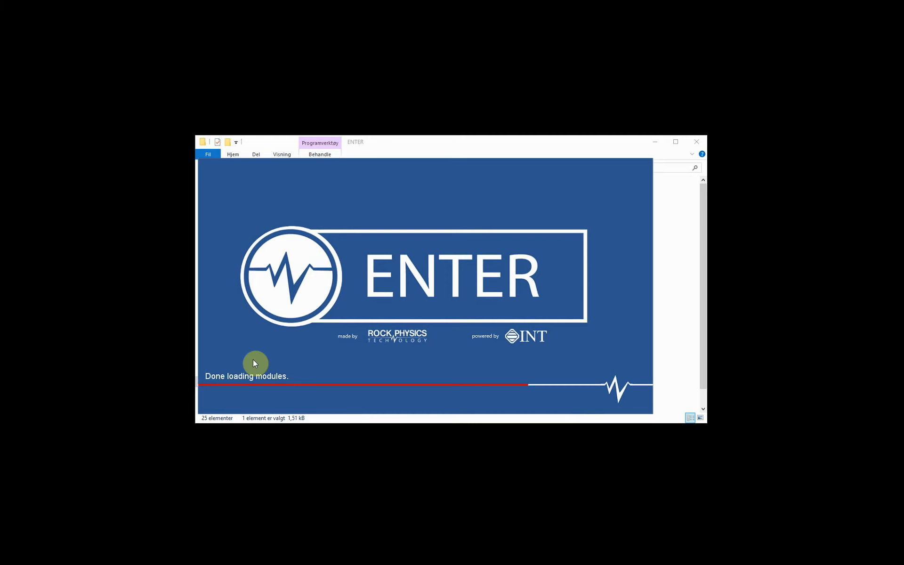